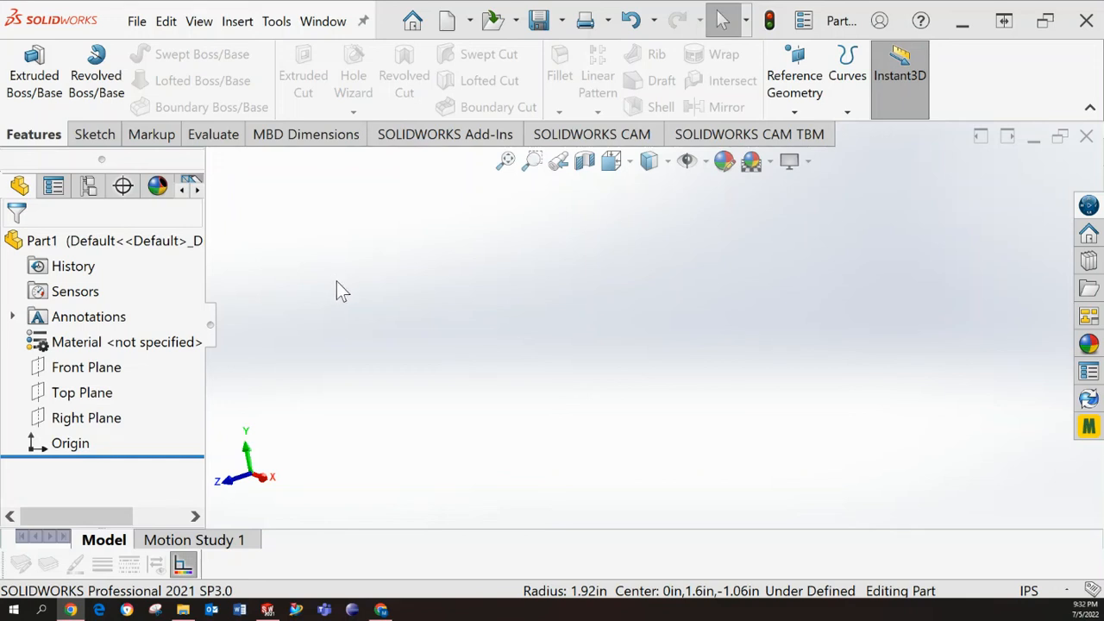
pyautogui.moveTo(358, 296)
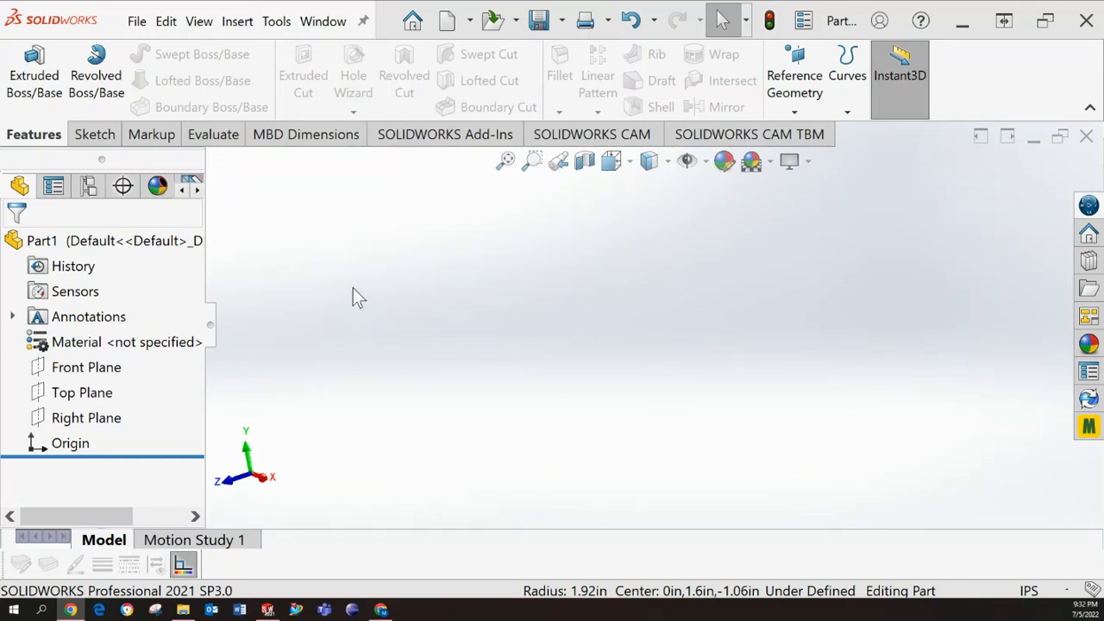
pyautogui.moveTo(311, 242)
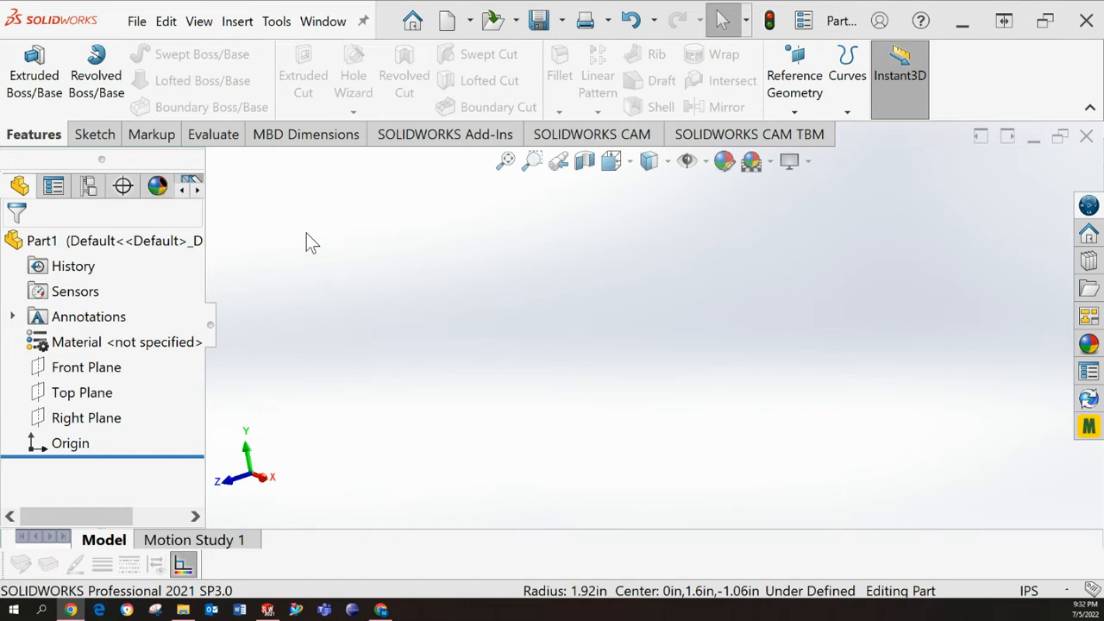
pyautogui.moveTo(309, 213)
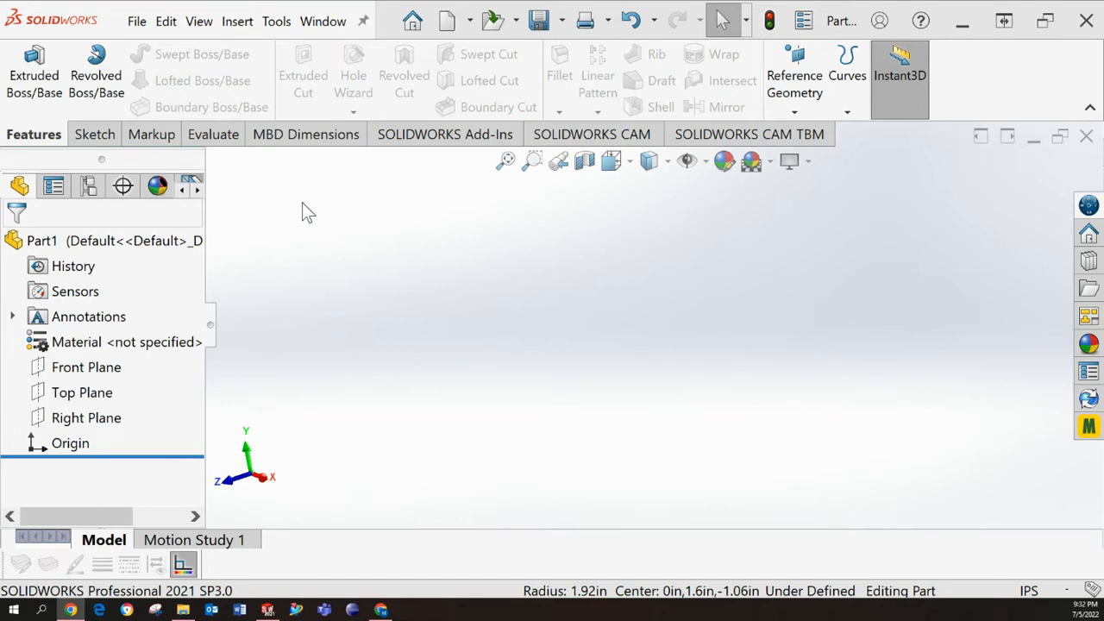
# - Sketch a circle centred on the origin on the Right Plane and exit the sketch
pyautogui.click(94, 134)
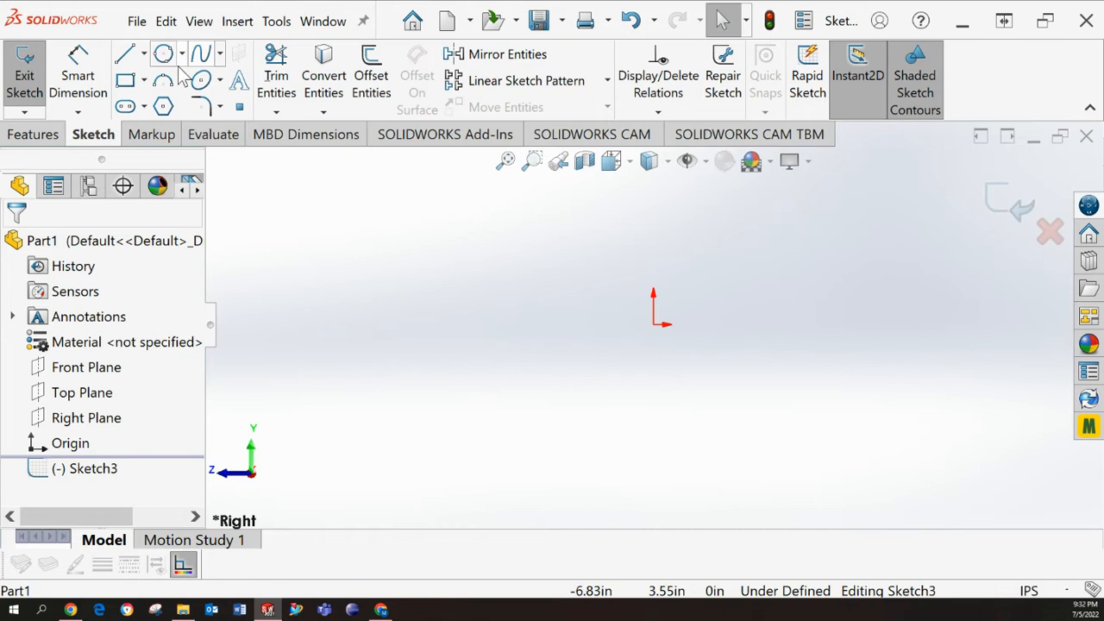
pyautogui.click(162, 54)
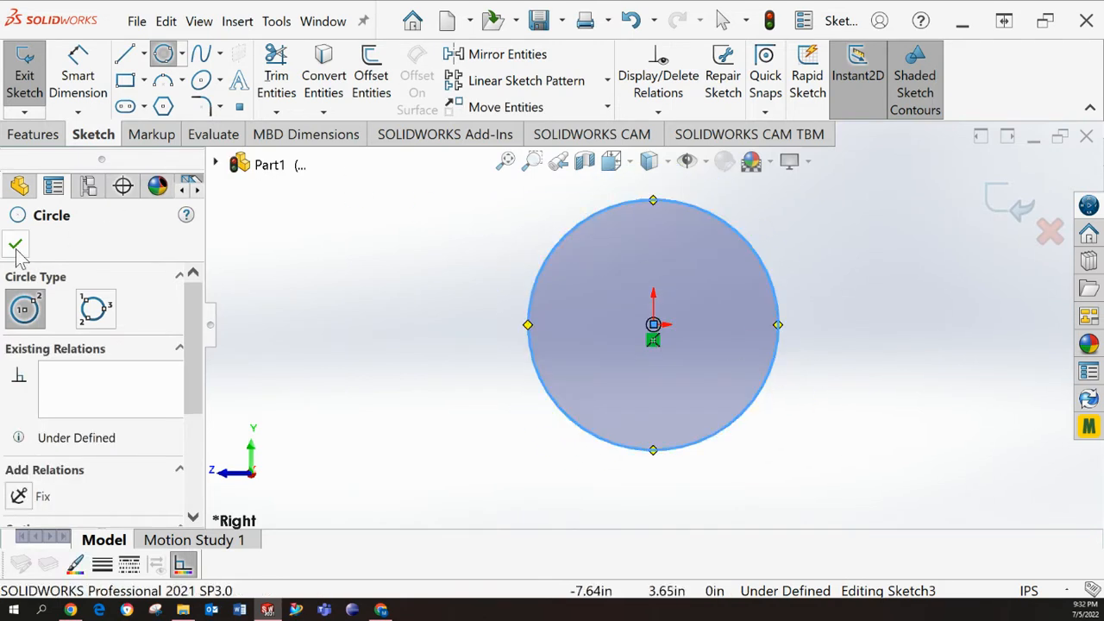
pyautogui.click(15, 244)
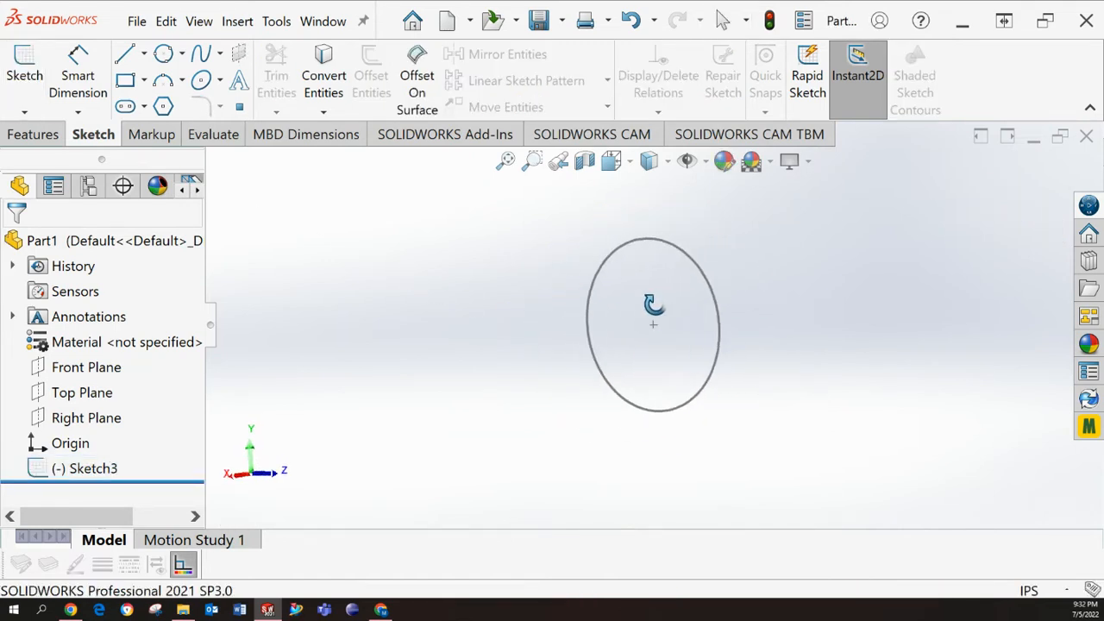
# - Orbit the view around the circle and bring up the Front Plane options
pyautogui.moveTo(653, 306); pyautogui.dragTo(745, 407)
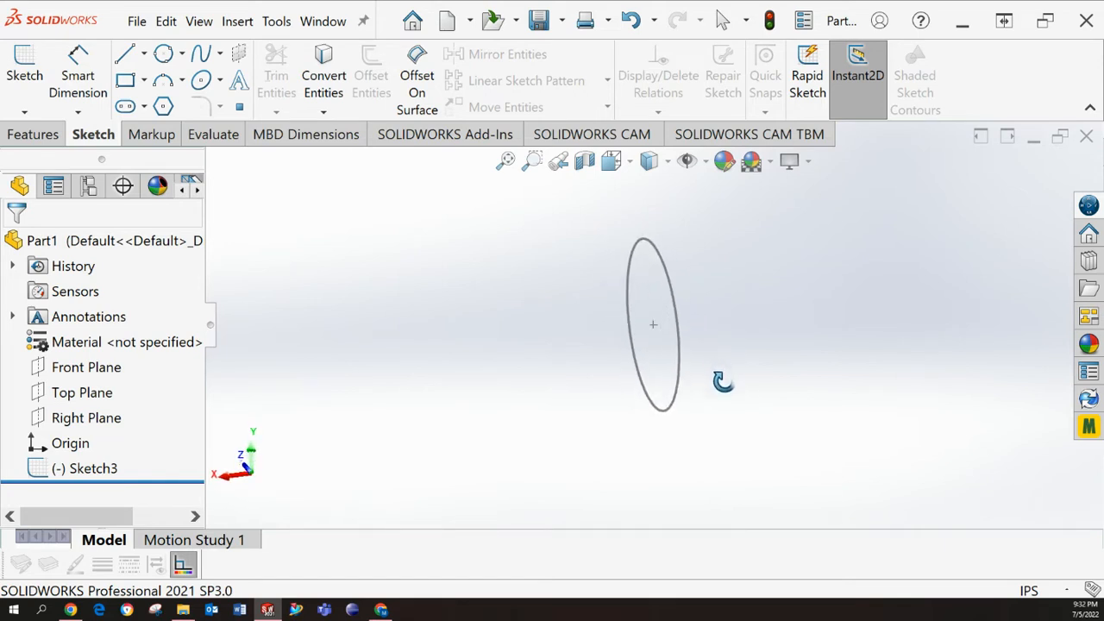
pyautogui.click(85, 366)
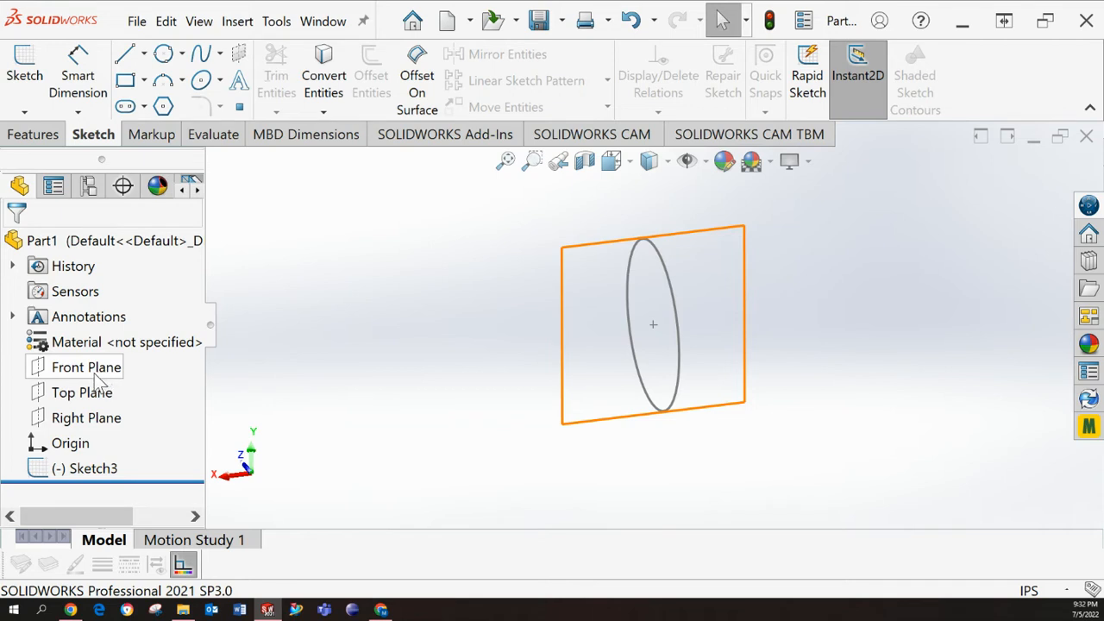
pyautogui.rightClick(84, 367)
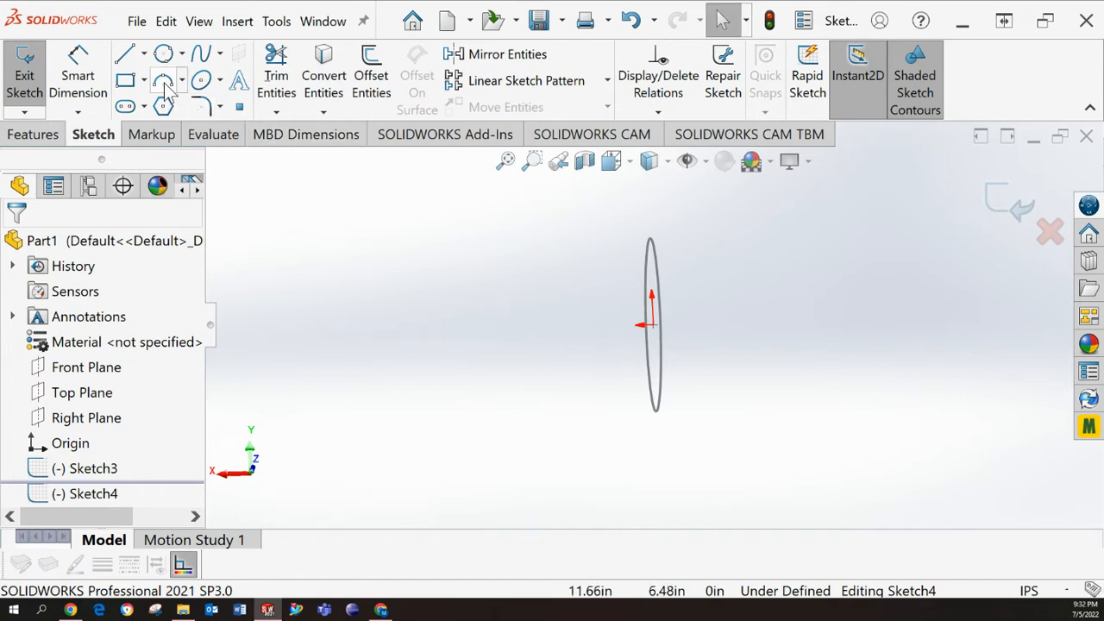
# - Abandon the stray arc tool and open a new sketch on the Front Plane
pyautogui.click(164, 81)
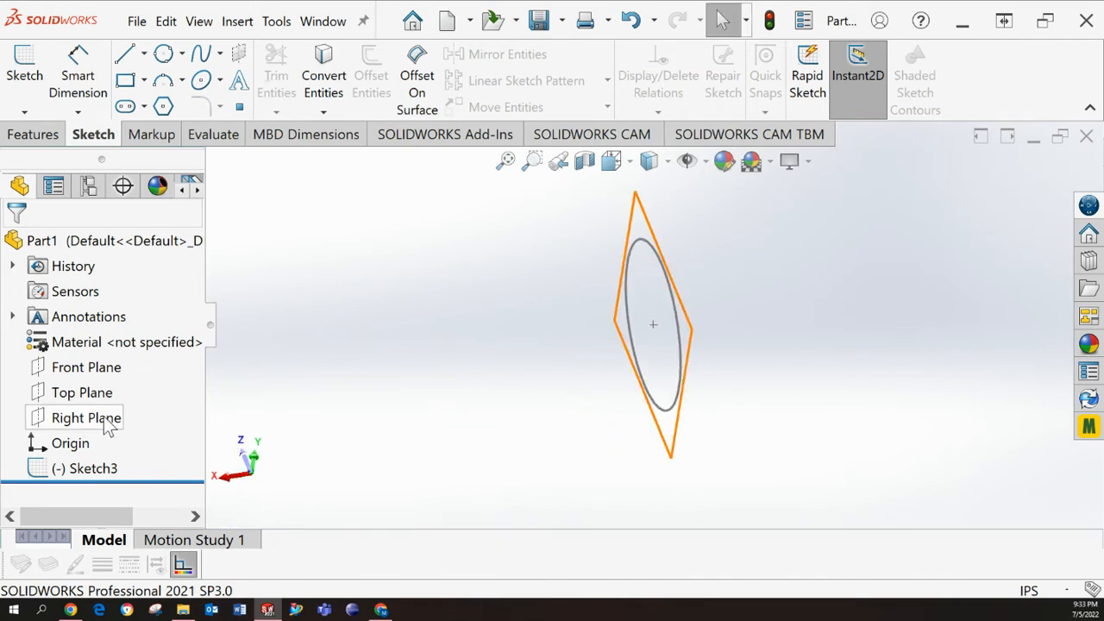
pyautogui.click(86, 367)
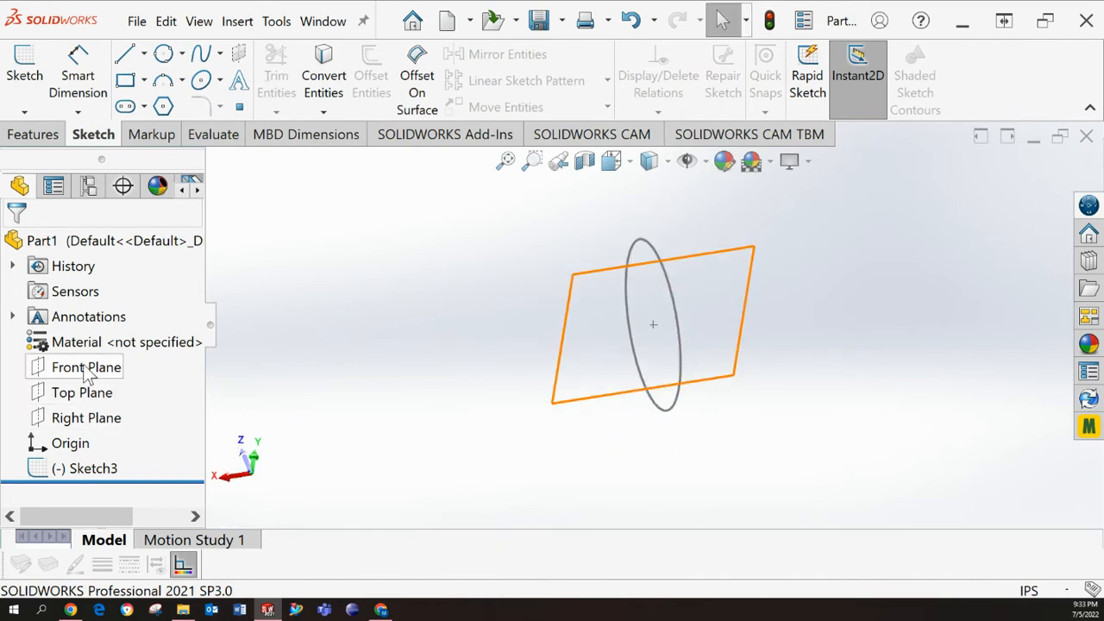
pyautogui.click(87, 367)
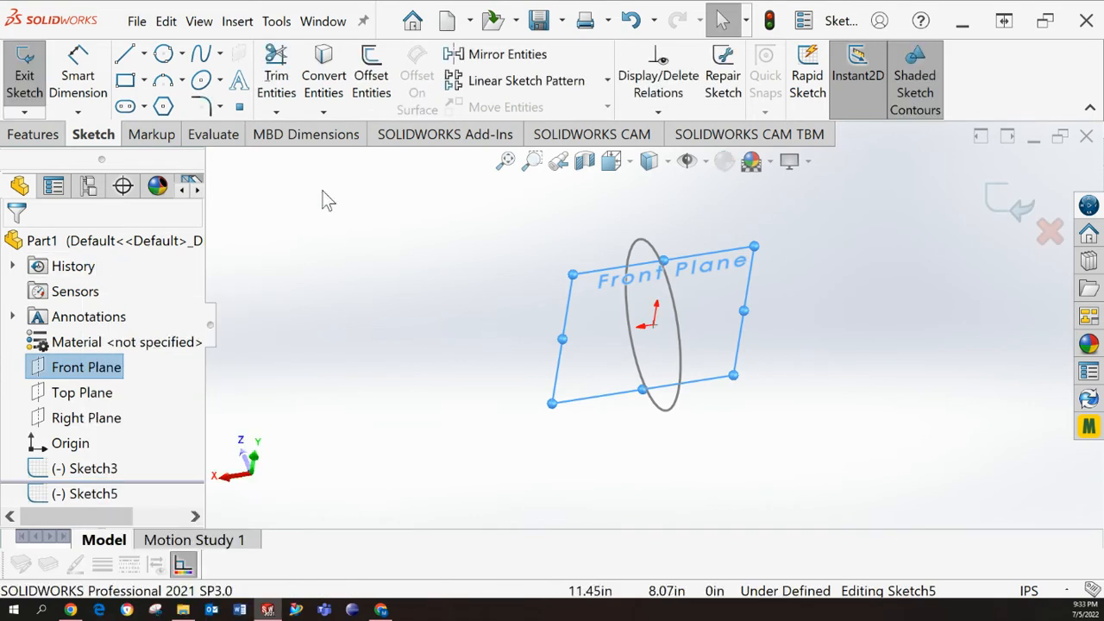
# - Draw a three-point arc from the circle's centre and exit the path sketch
pyautogui.click(163, 81)
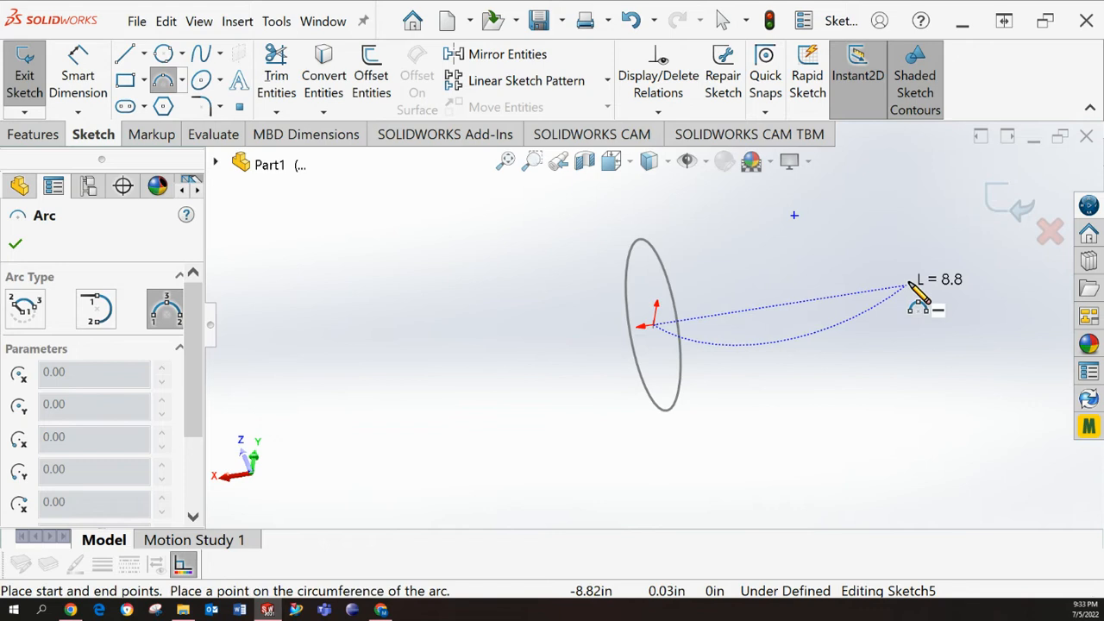
pyautogui.moveTo(945, 251)
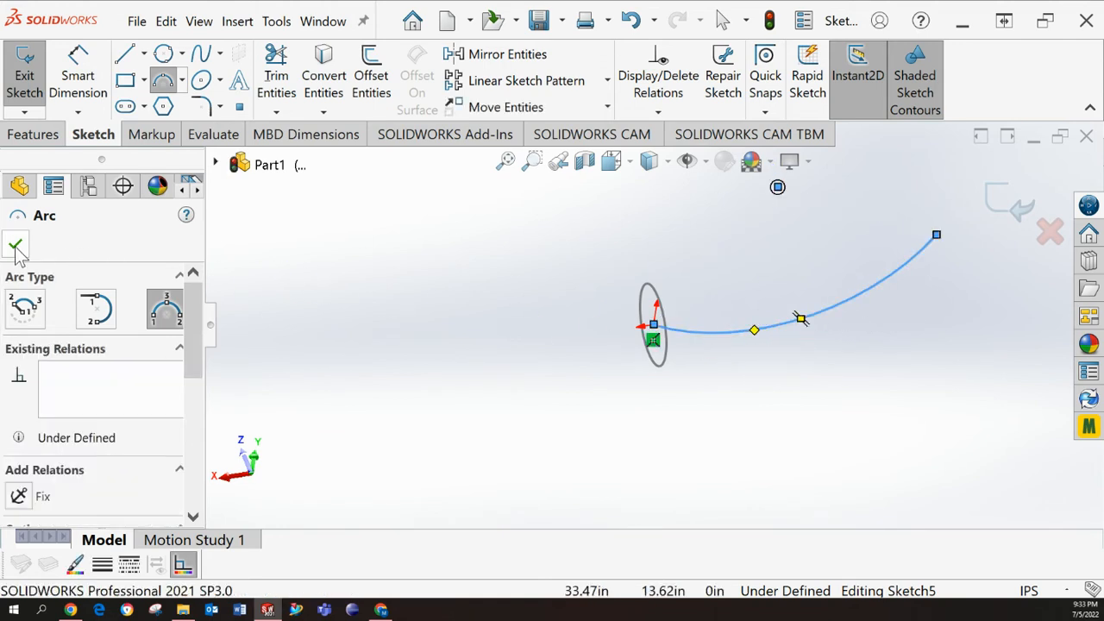
pyautogui.click(14, 248)
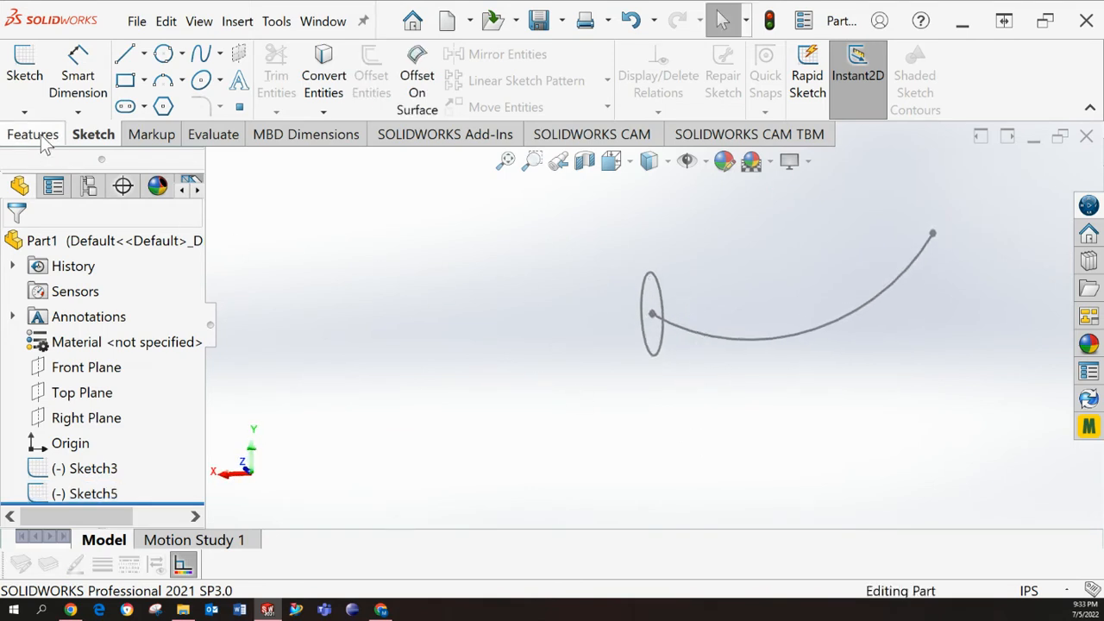
# - Start Swept Boss/Base from the Features tab and pick the circle as profile
pyautogui.click(33, 134)
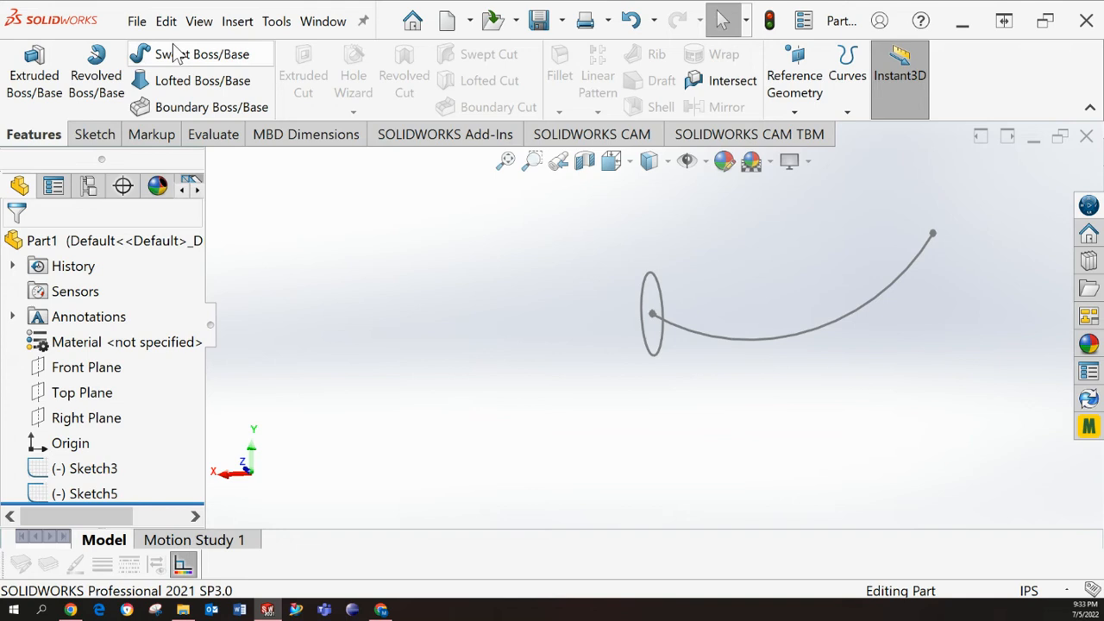
pyautogui.moveTo(253, 64)
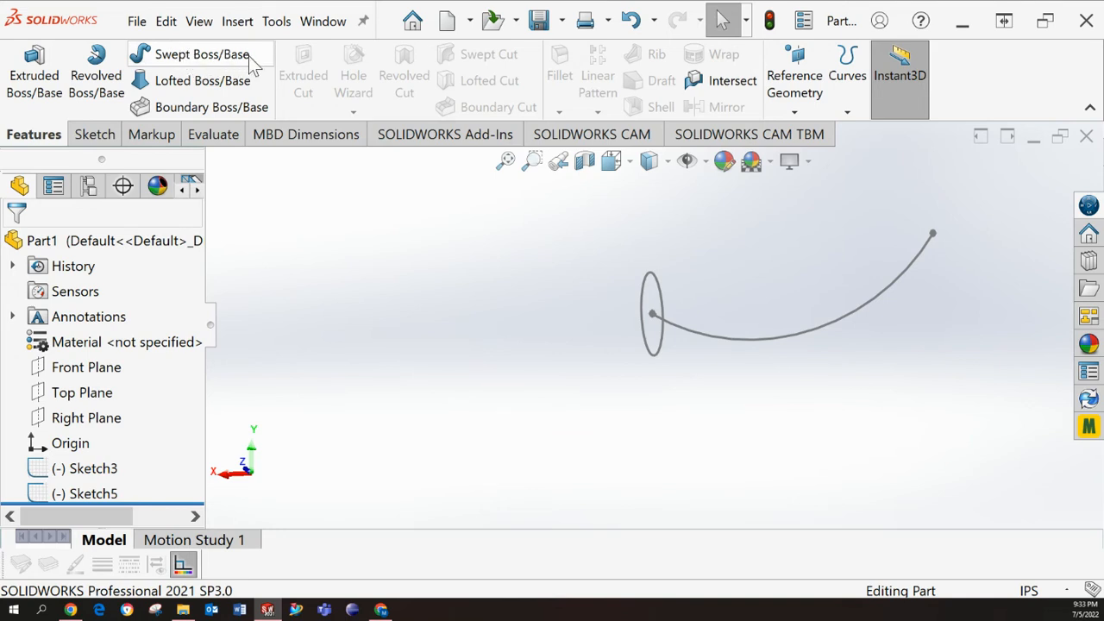
pyautogui.click(202, 53)
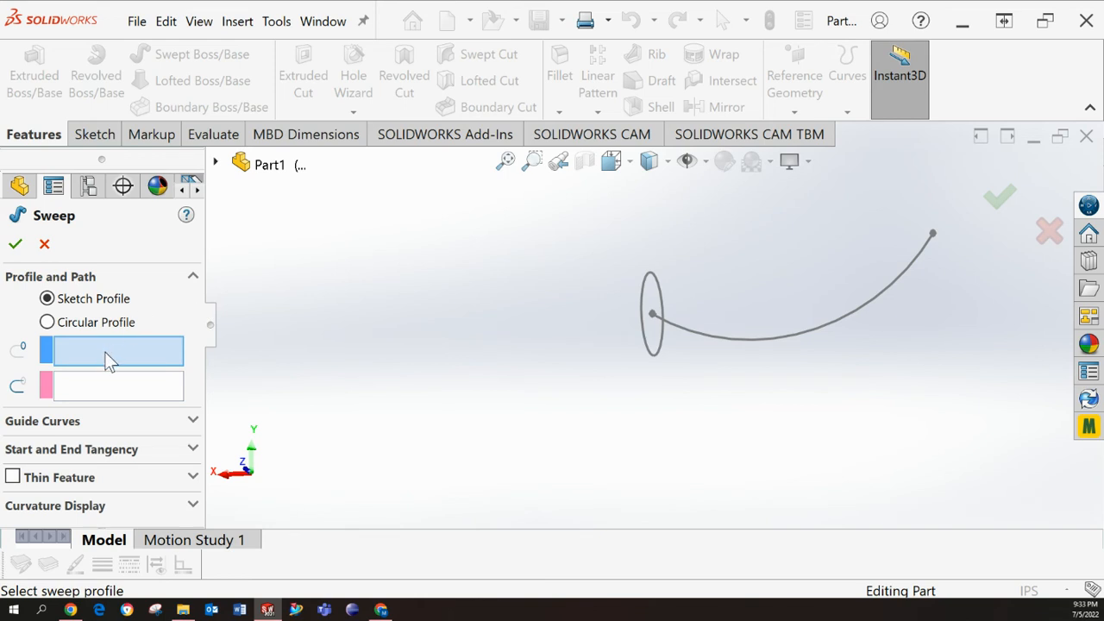
pyautogui.moveTo(611, 312)
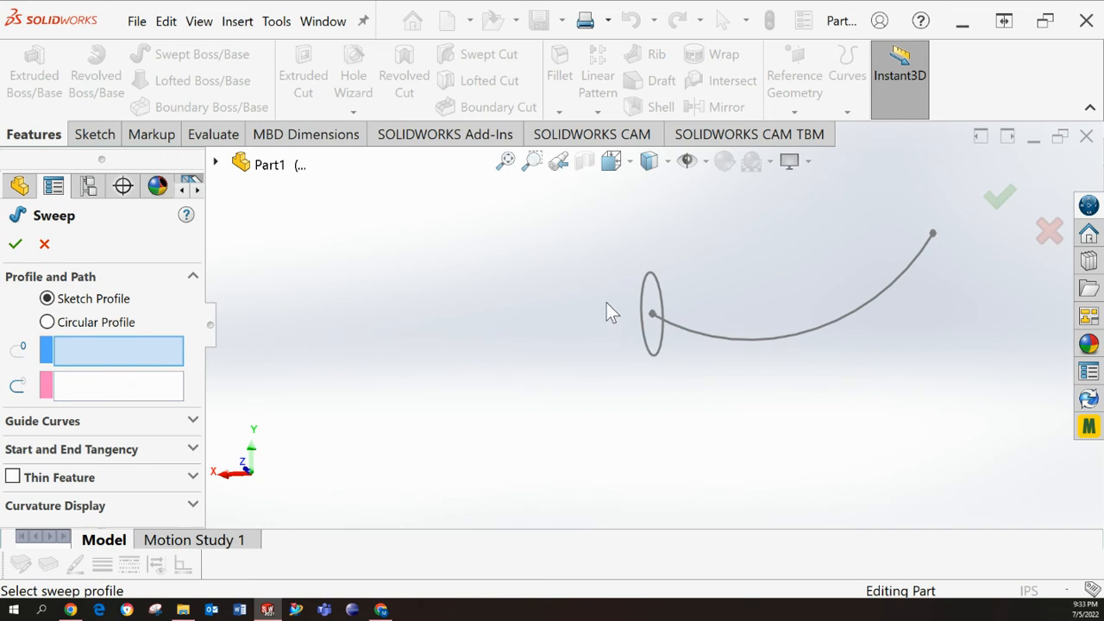
pyautogui.click(652, 315)
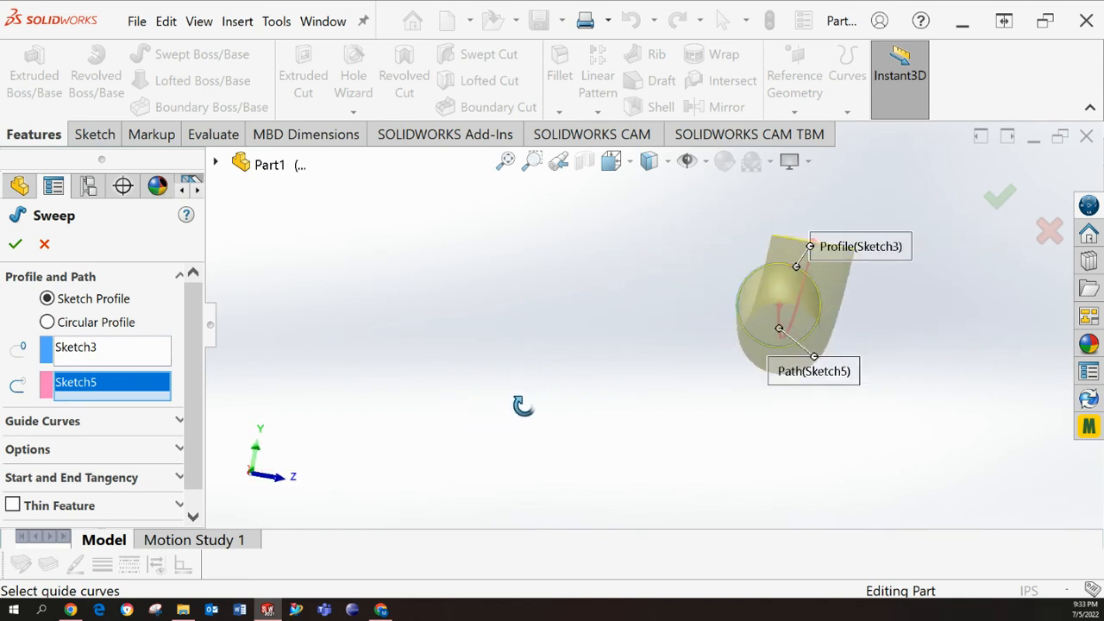
# - Accept the sweep with Sketch3 as profile and Sketch5 as path
pyautogui.click(15, 244)
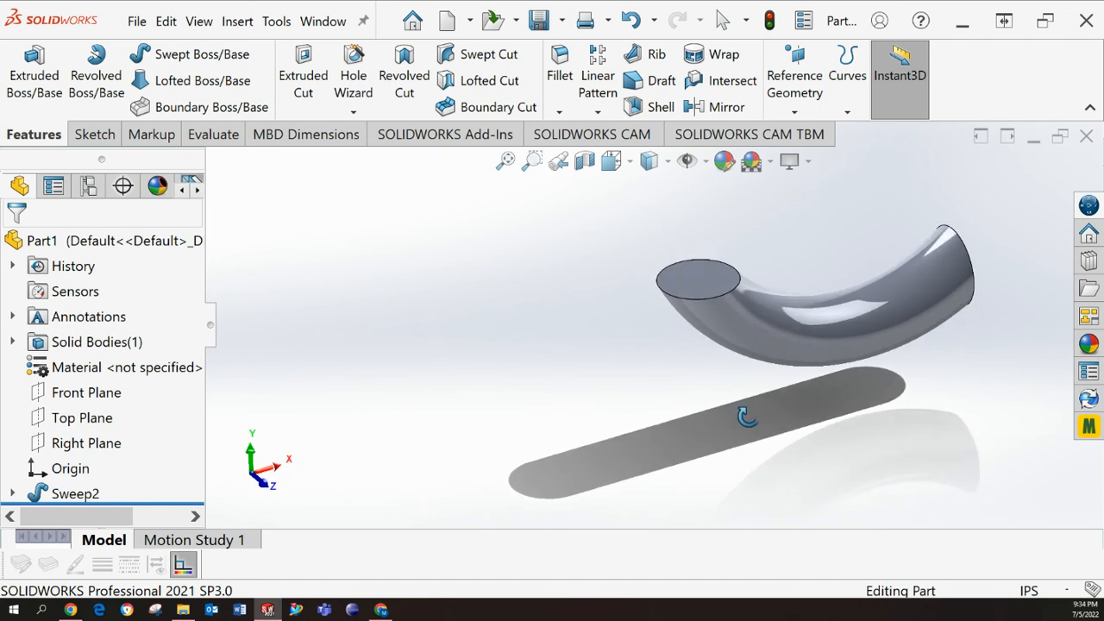
pyautogui.moveTo(750, 414); pyautogui.dragTo(725, 377)
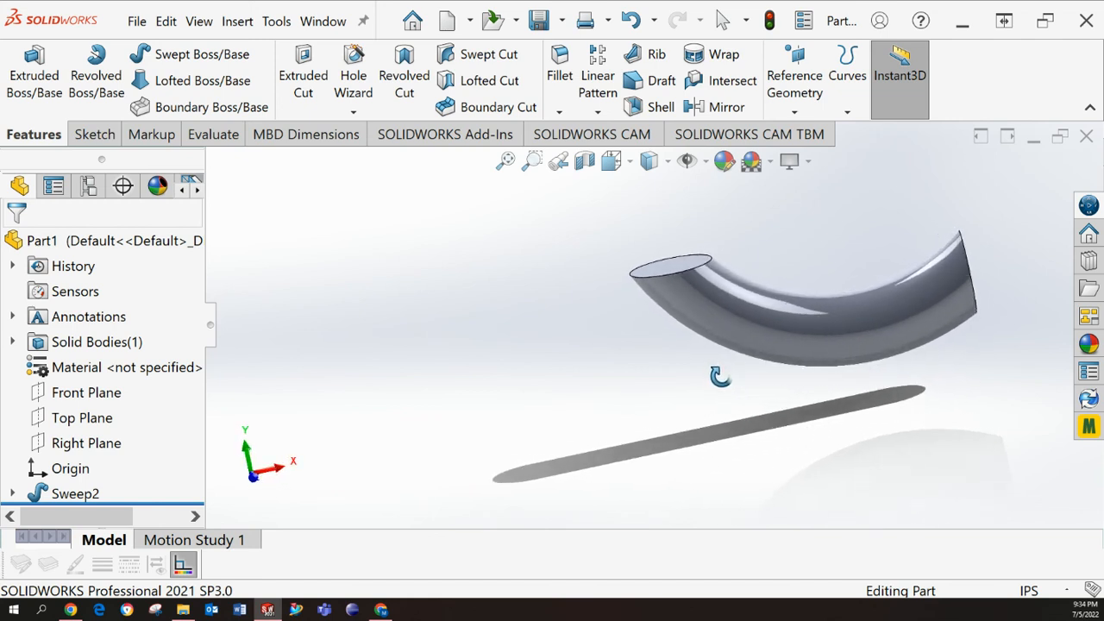